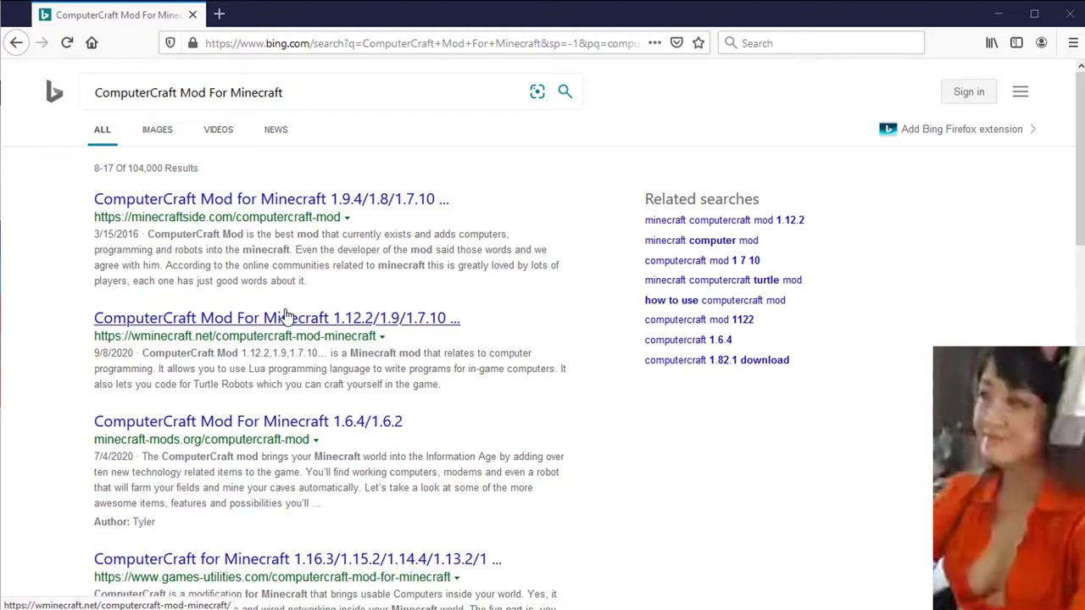
Open the wminecraft.net 'ComputerCraft Mod For Minecraft 1.12.2/1.9/1.7.10' search result
click(278, 317)
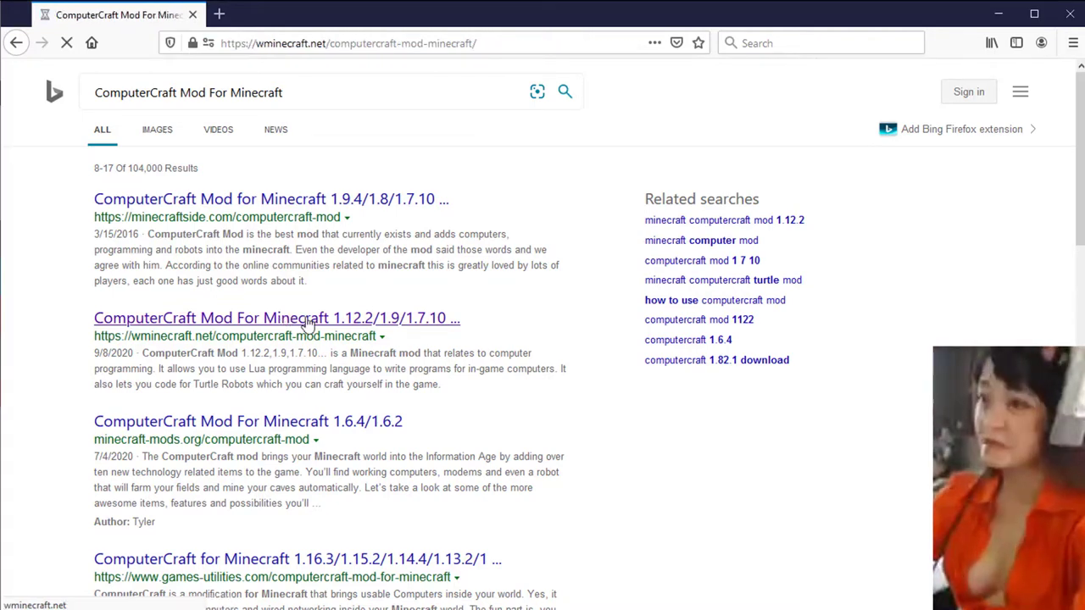
Scroll the ComputerCraft page past features and recipes to the per-version Download Links list
click(277, 317)
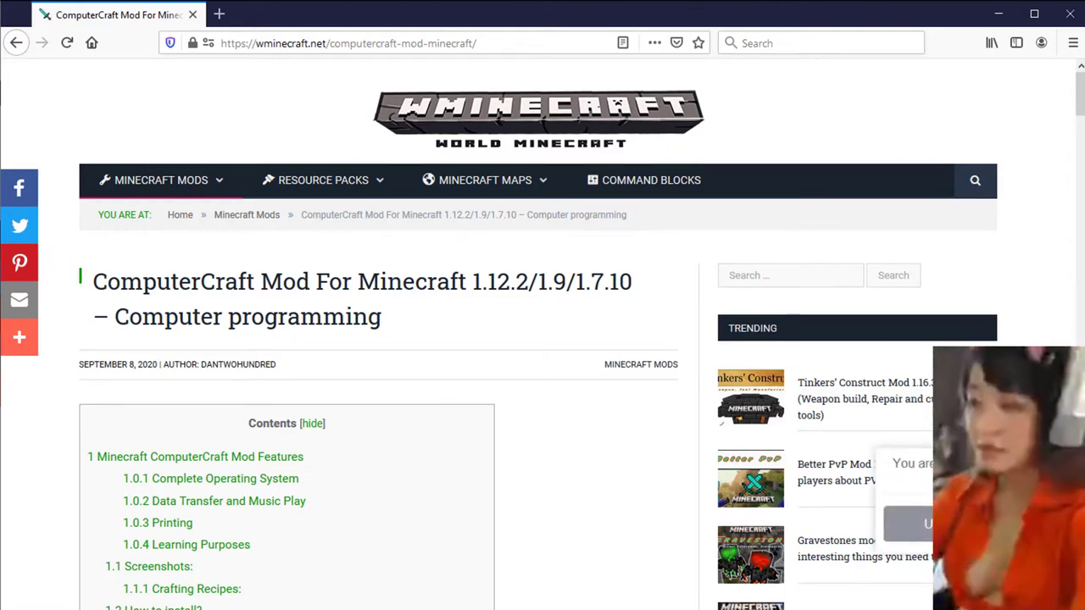
scroll(down, 3)
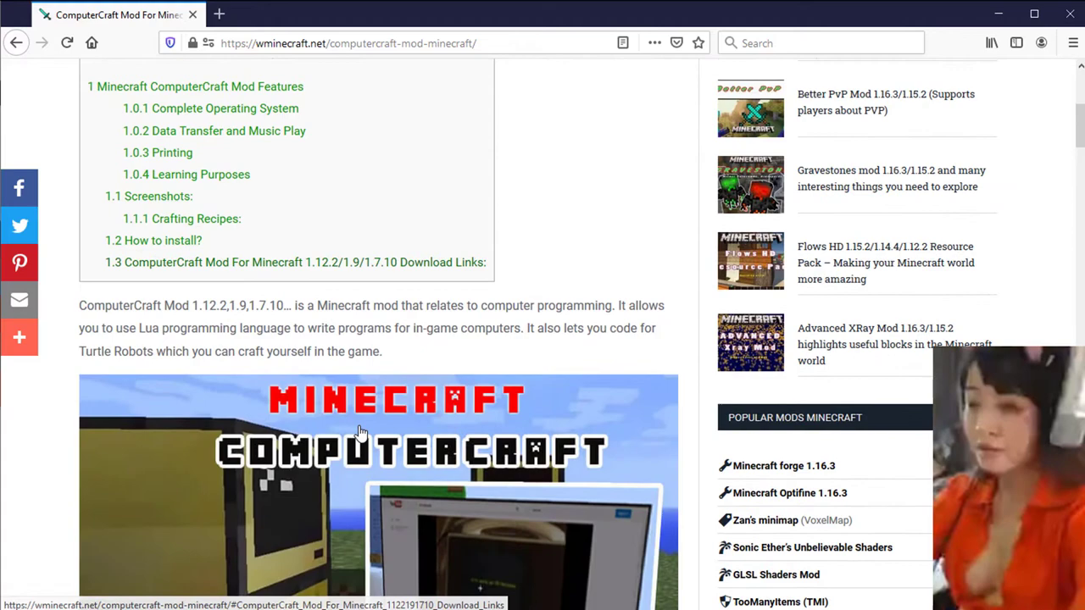
scroll(down, 3)
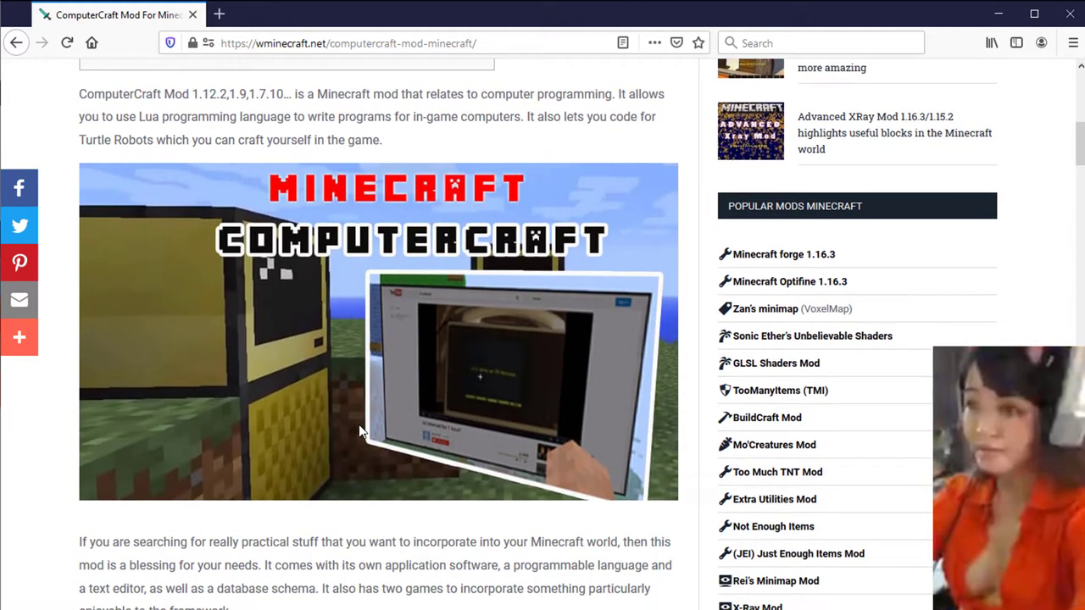
scroll(down, 3)
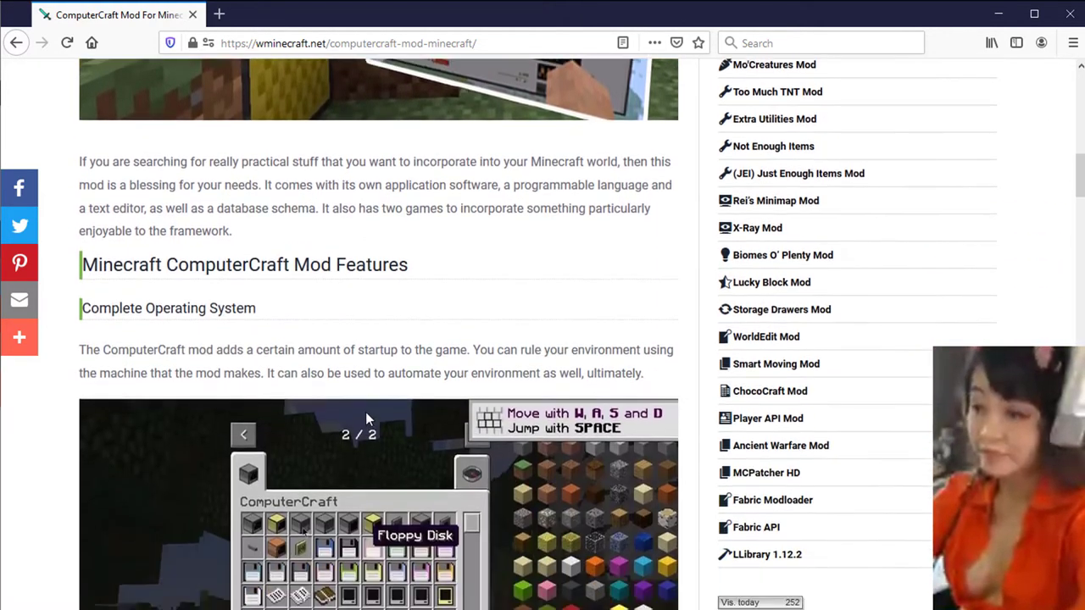
scroll(down, 3)
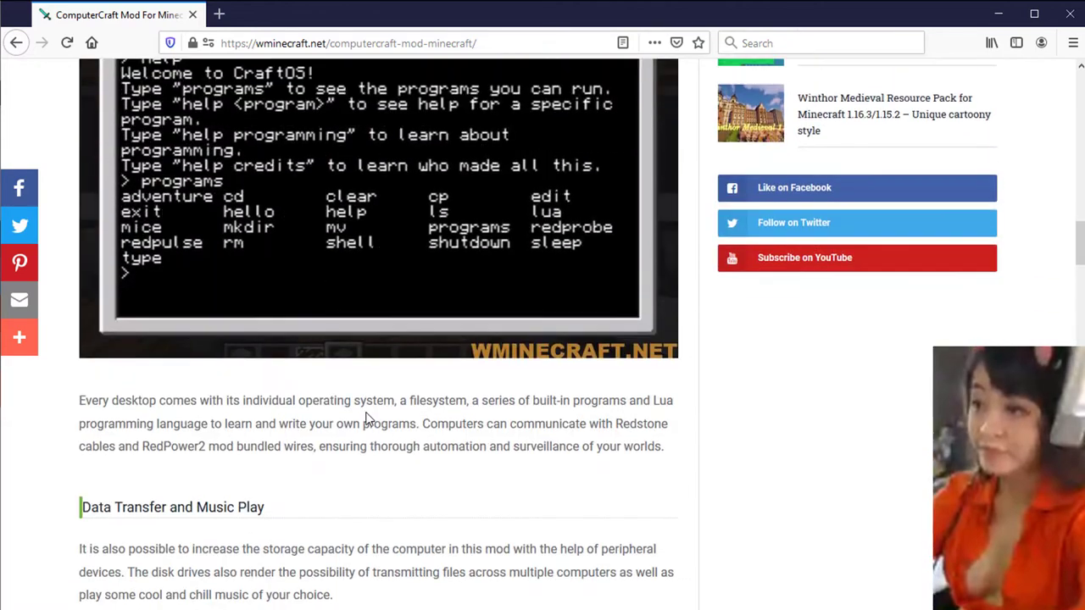
scroll(down, 3)
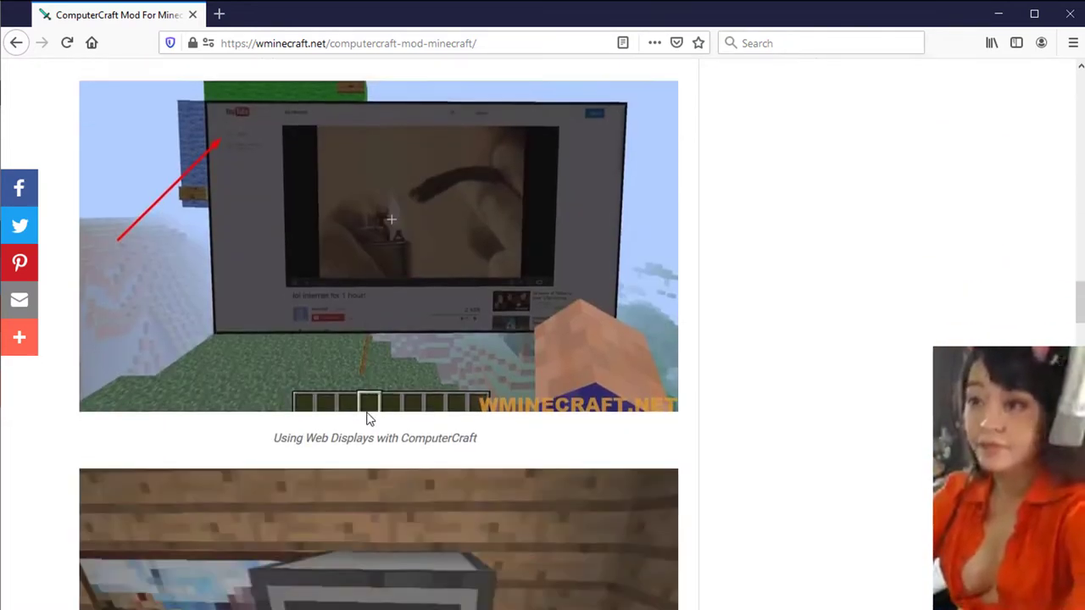
scroll(down, 3)
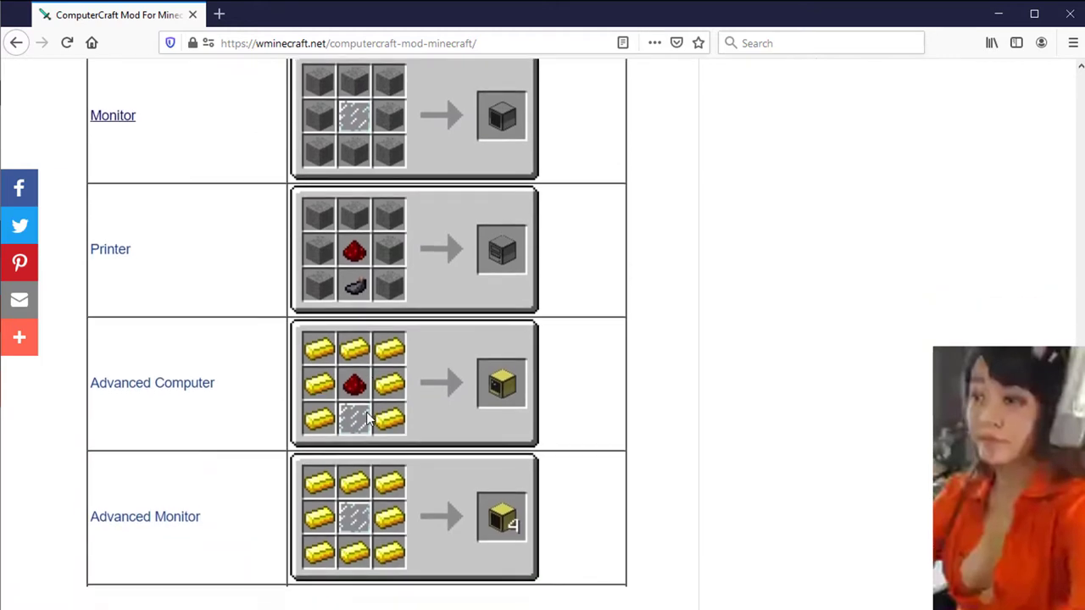
scroll(down, 3)
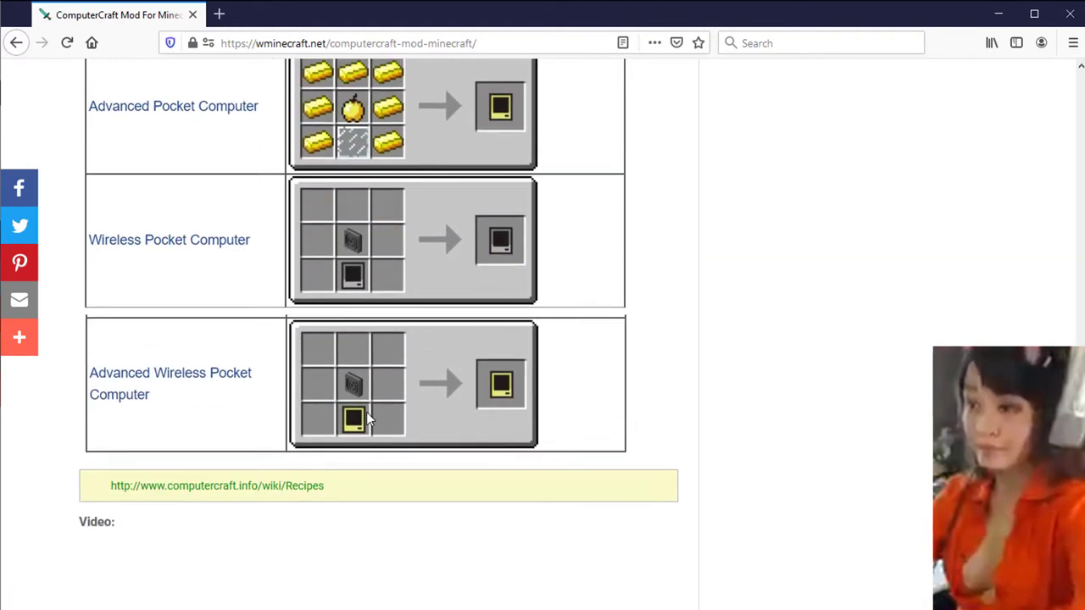
scroll(down, 3)
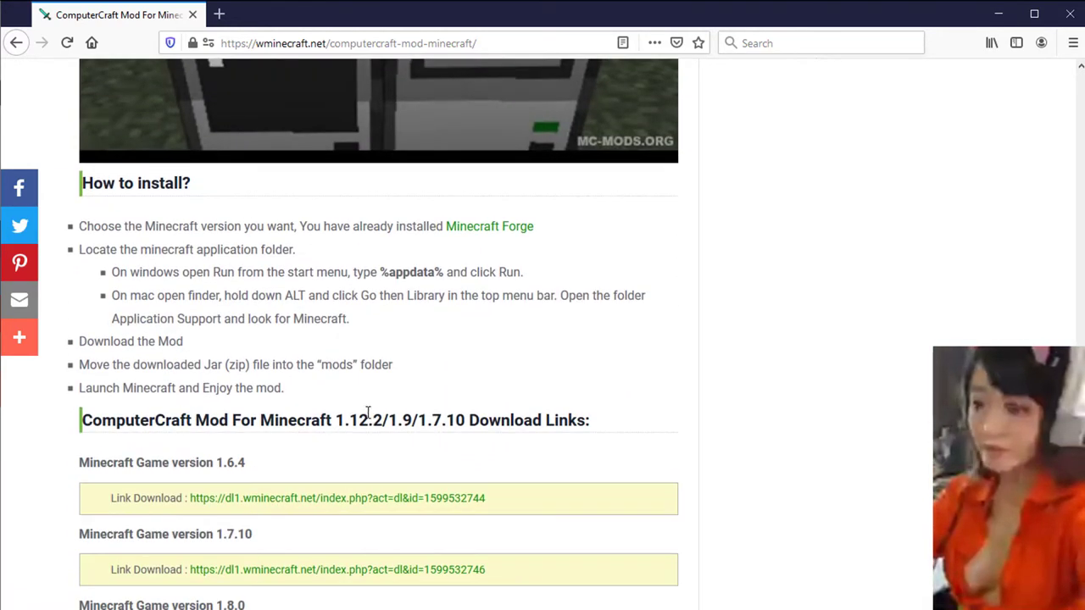
scroll(down, 3)
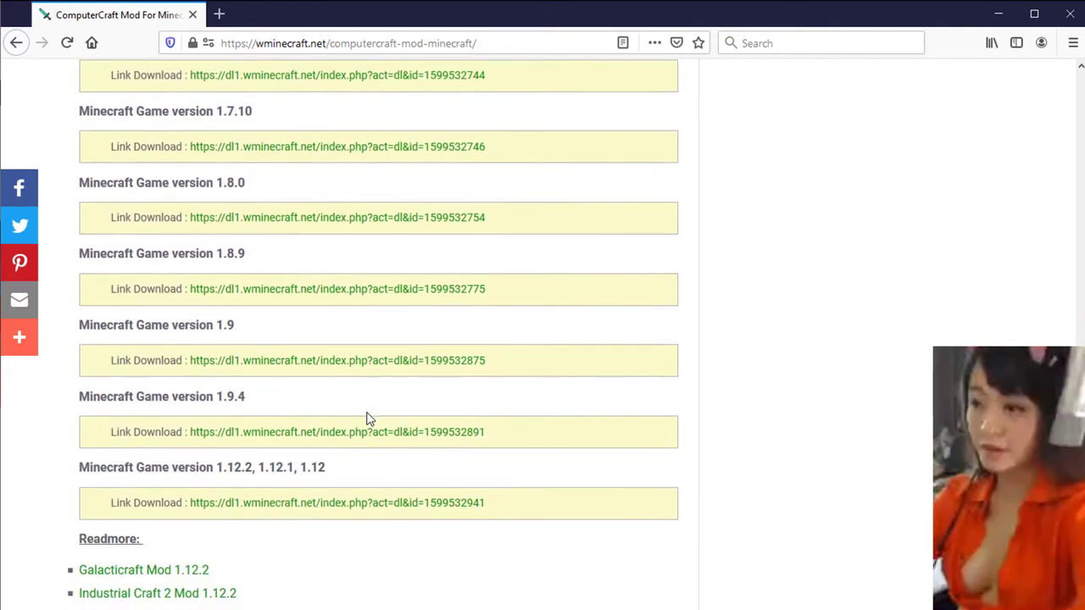